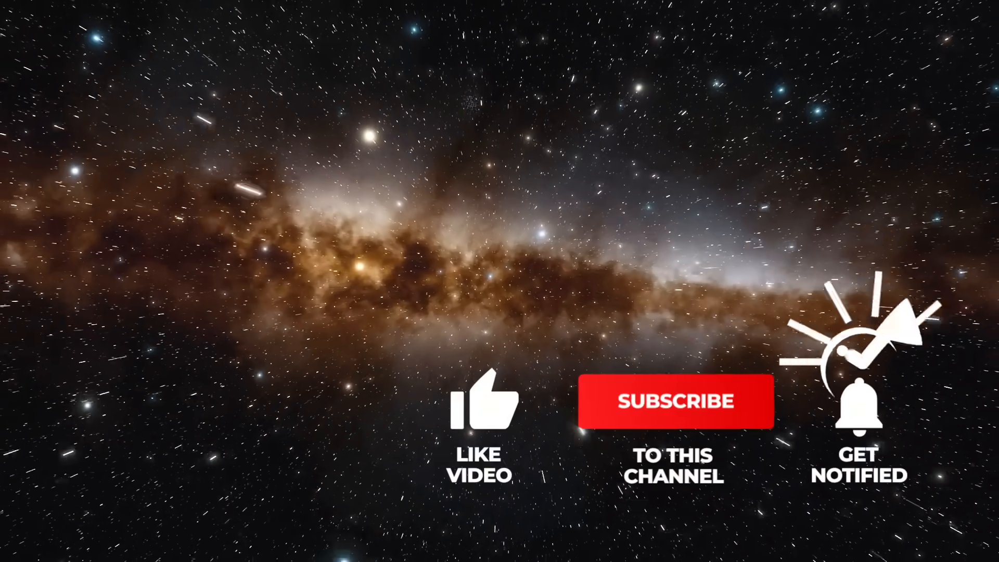
Play the starfield video until the like icon bursts into +1 beside subscribe and notify prompts
{"action": "left_click", "coordinate": [485, 408]}
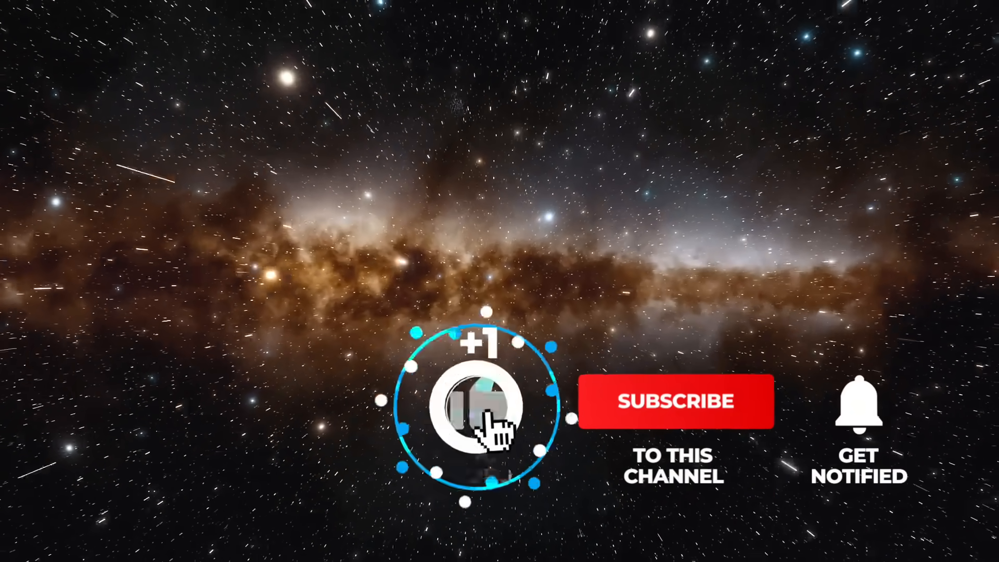